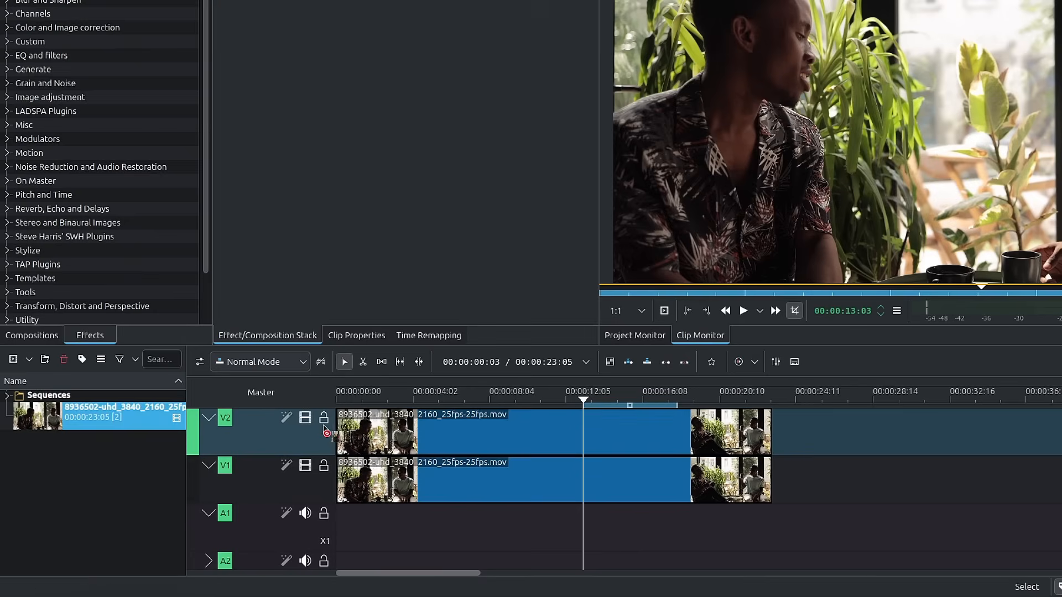
Add Lumakey and Gaussian Blur from the Effects search to the V2 copy of the clip.
click(491, 441)
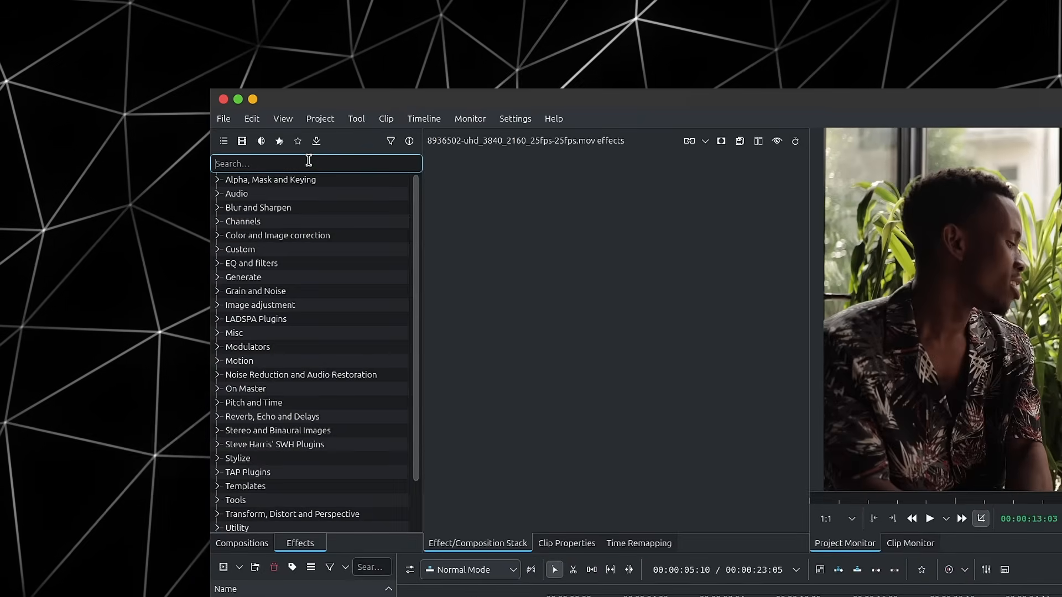
text(luma)
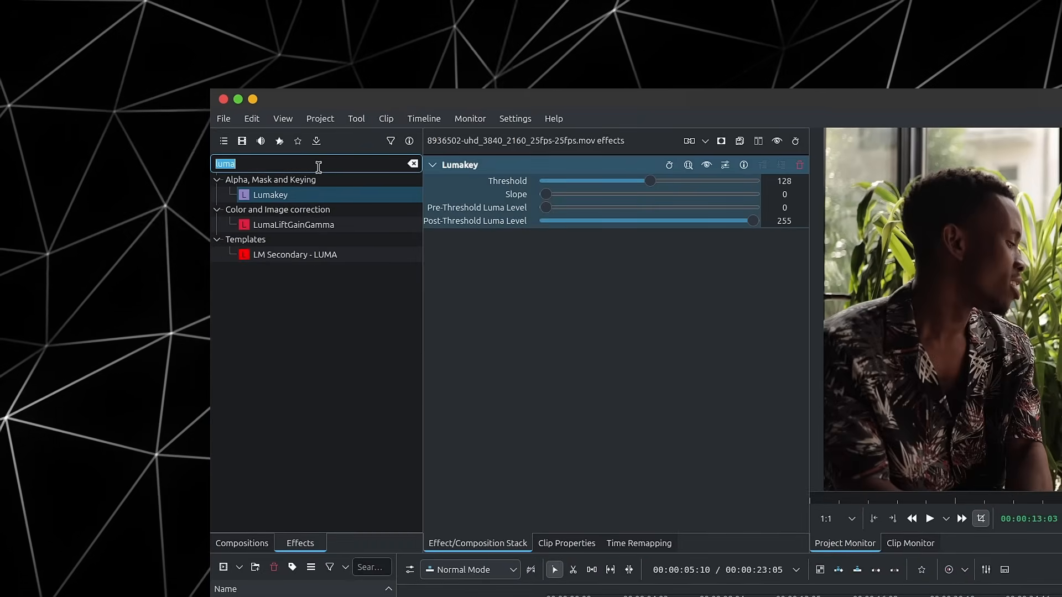
text(blu)
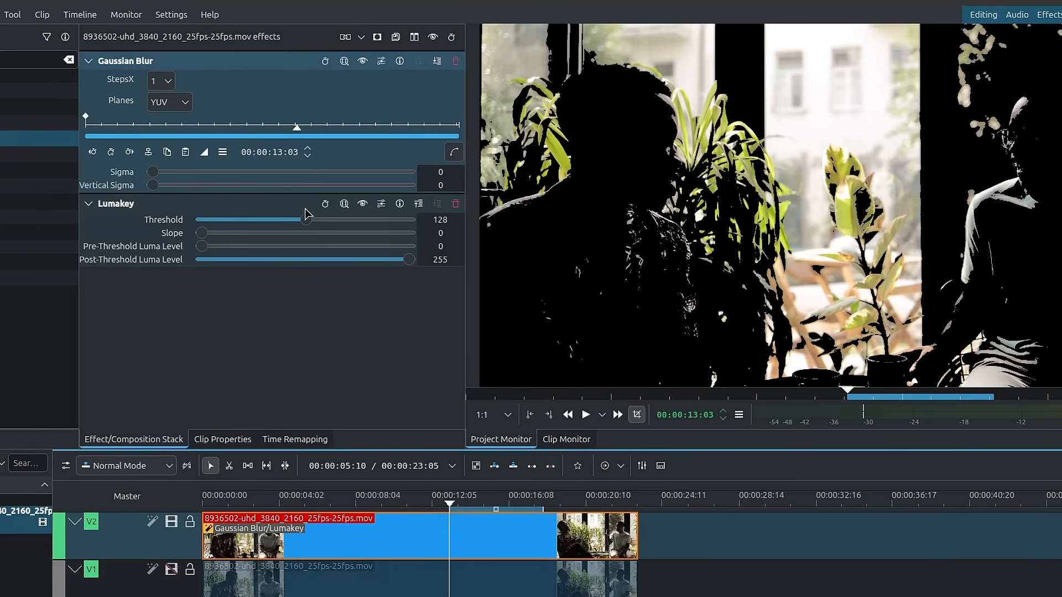
Set the Lumakey threshold to 100 and the slope to about 25 so only highlights remain.
drag(306, 219, 224, 219)
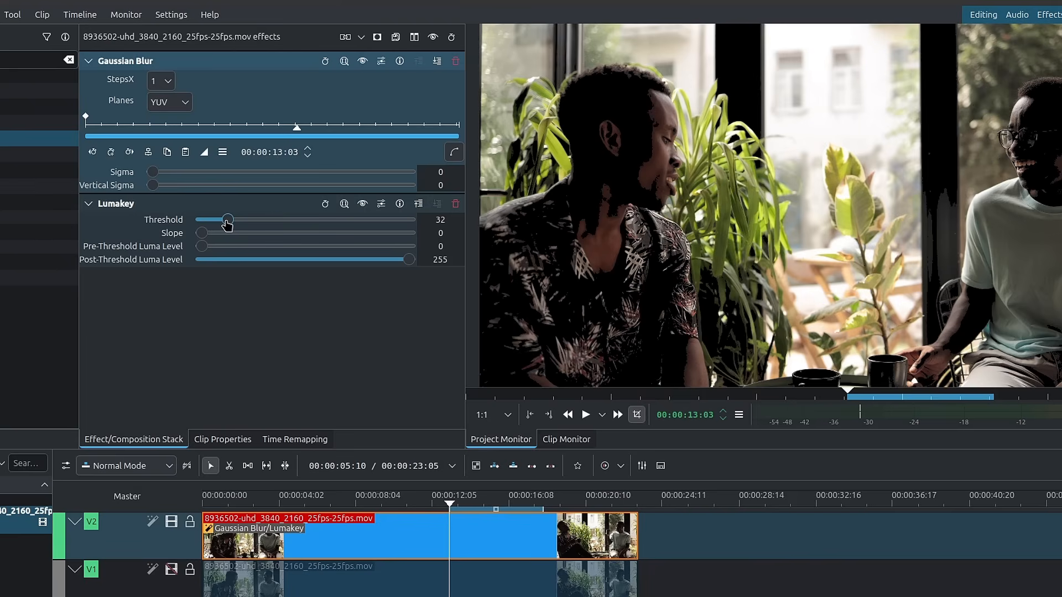
drag(228, 219, 359, 219)
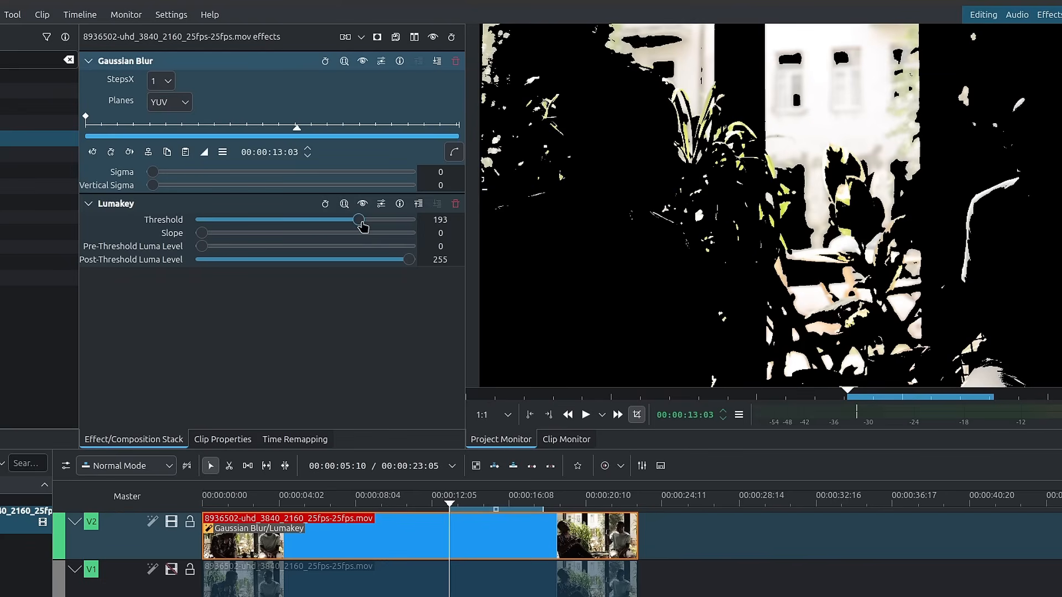
drag(358, 219, 317, 219)
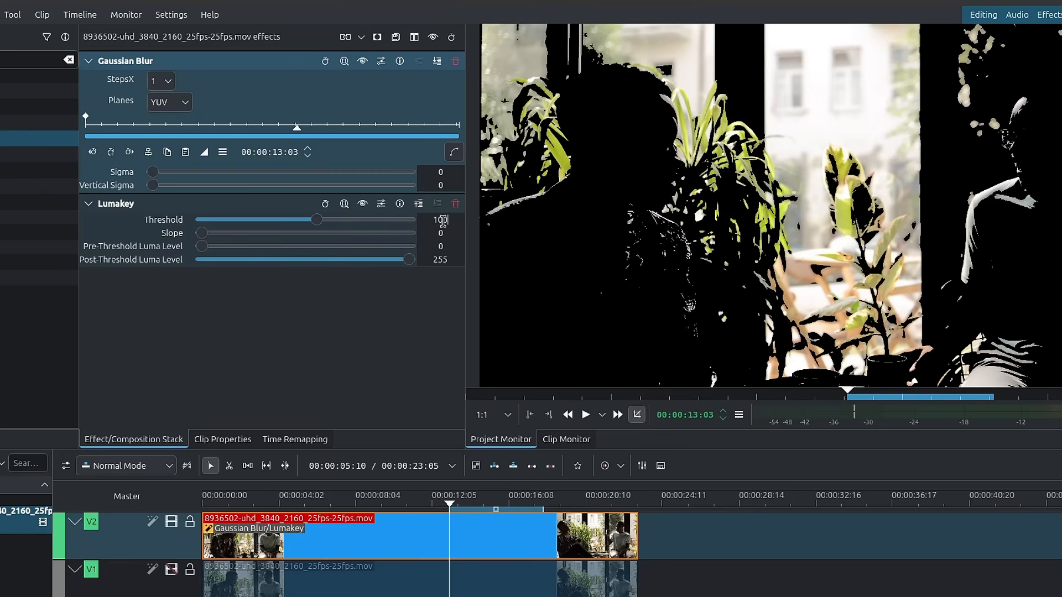
drag(315, 219, 282, 219)
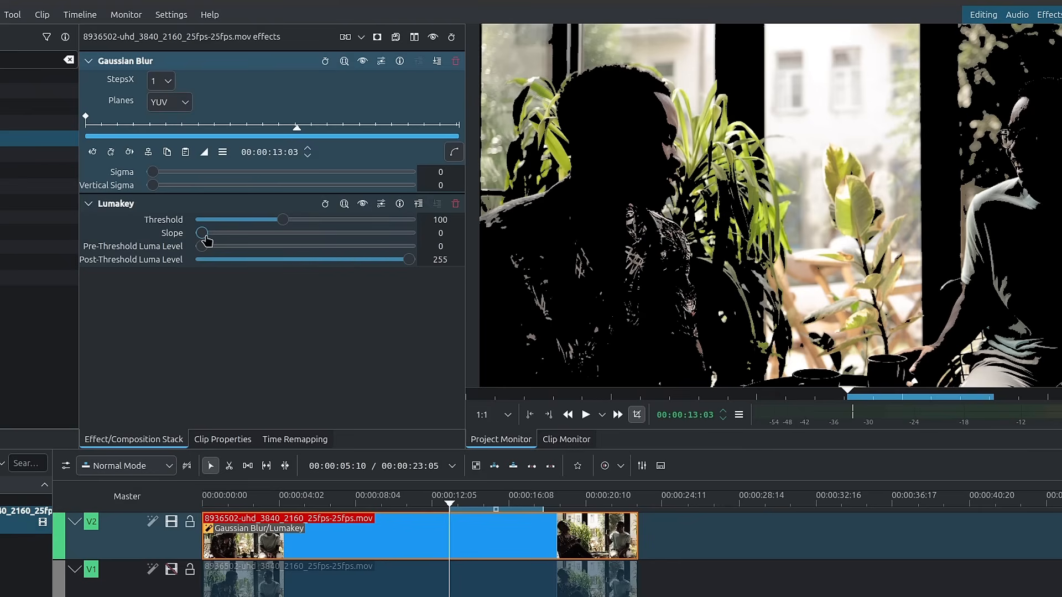
drag(201, 233, 246, 234)
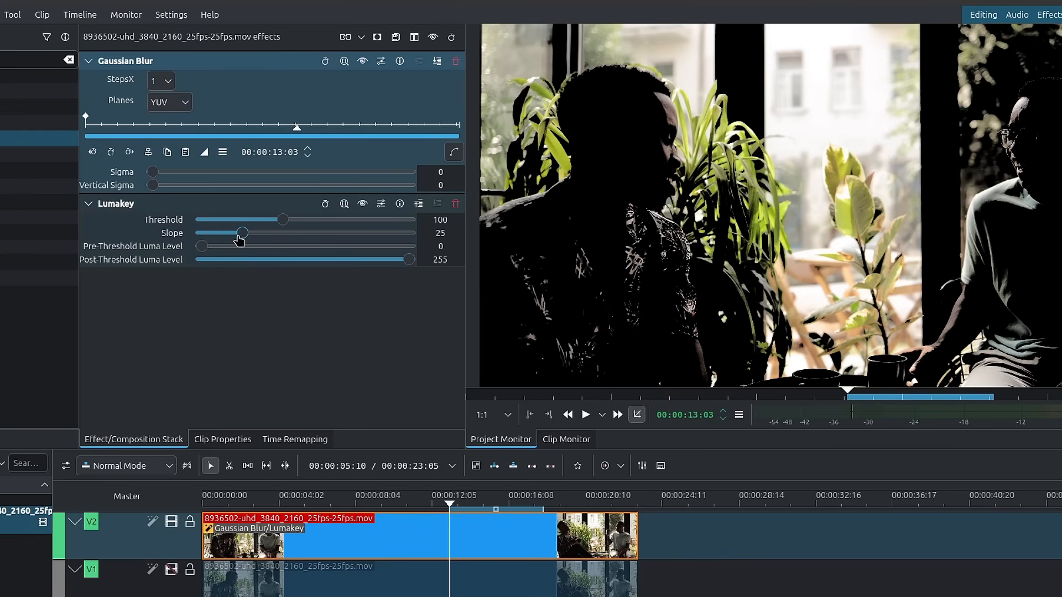
drag(248, 234, 266, 233)
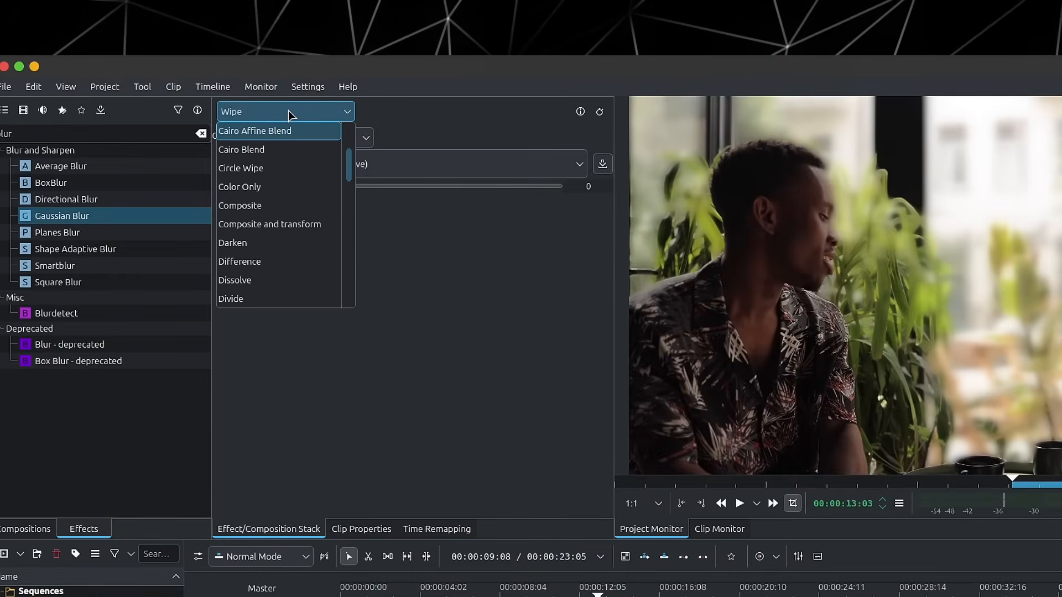
Switch the composition to Cairo Blend in Screen mode with opacity around 94.
click(241, 149)
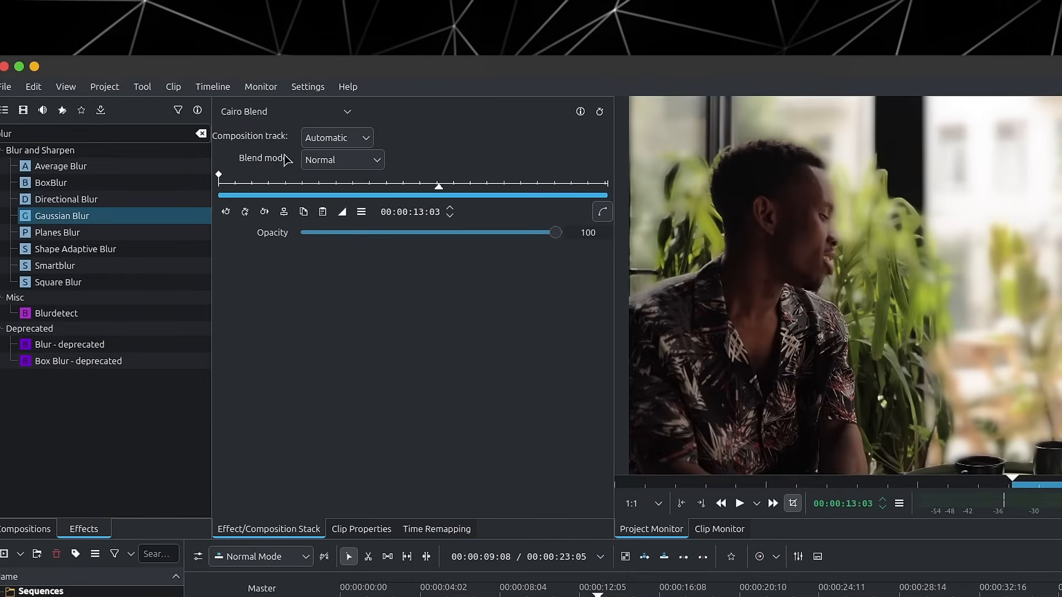
click(342, 160)
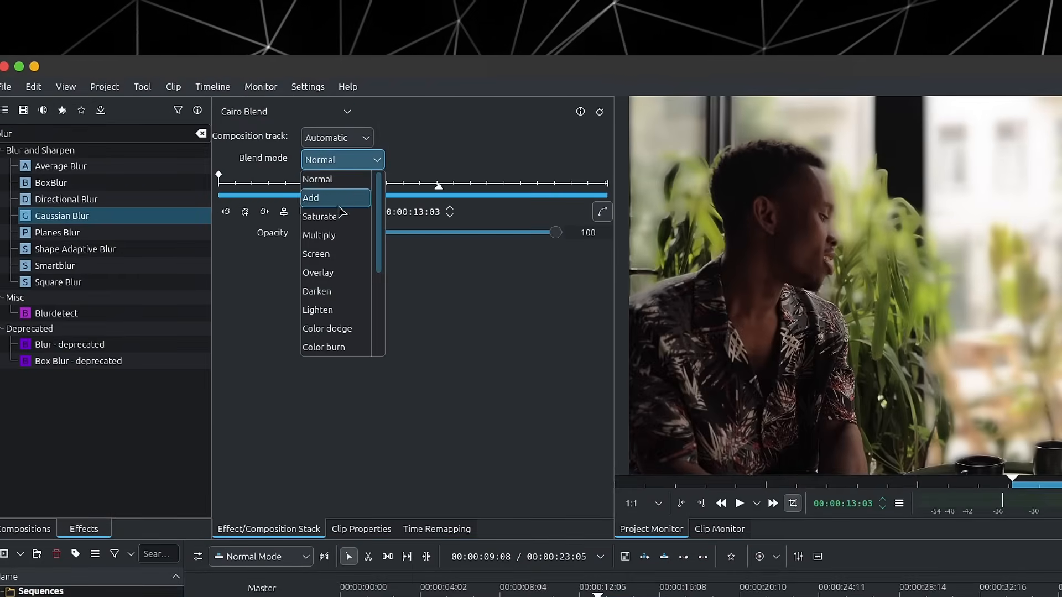
click(315, 254)
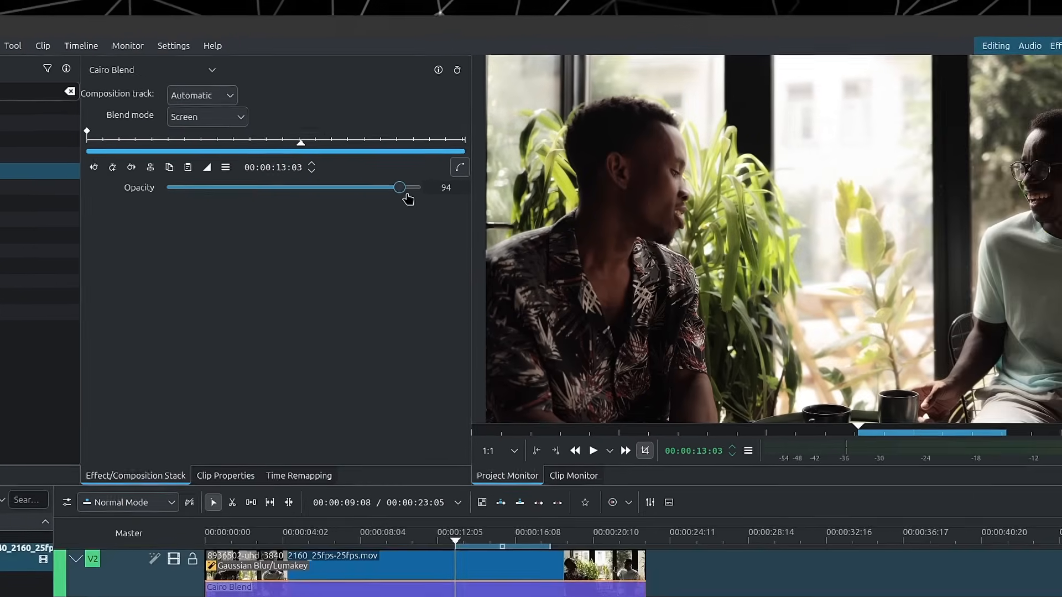
drag(400, 187, 241, 168)
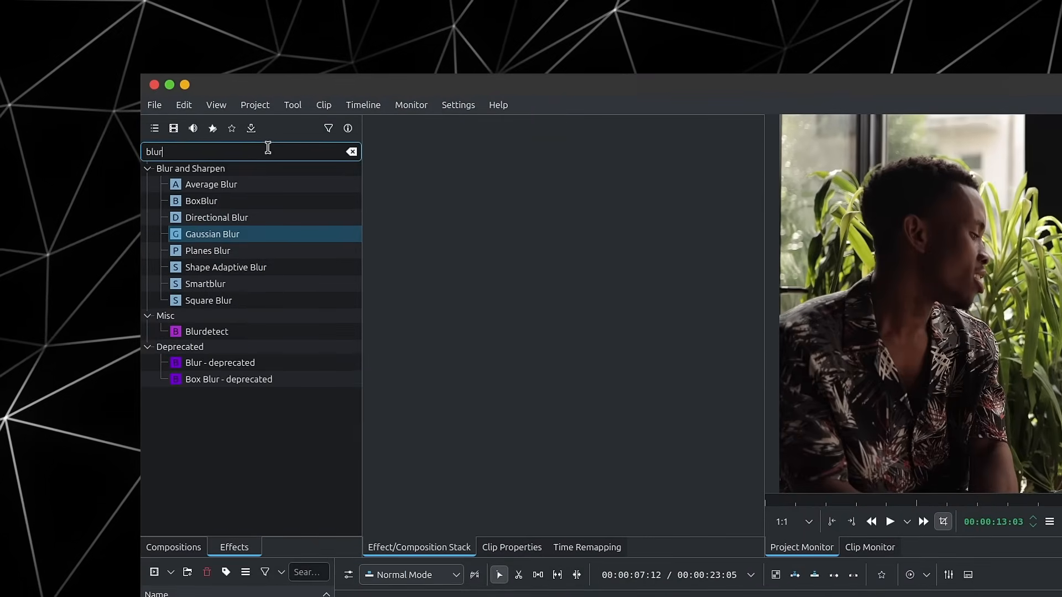
Add the Soft Glow effect from a 'glow' search to the clip.
text(glo)
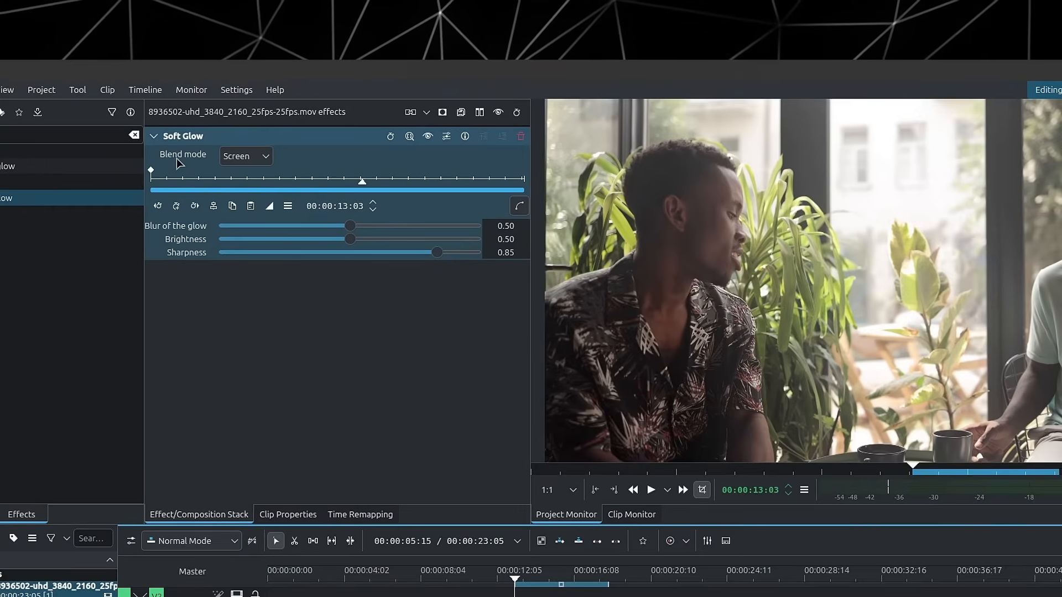
Try the Add blend mode on Soft Glow, then return it to Screen.
click(245, 156)
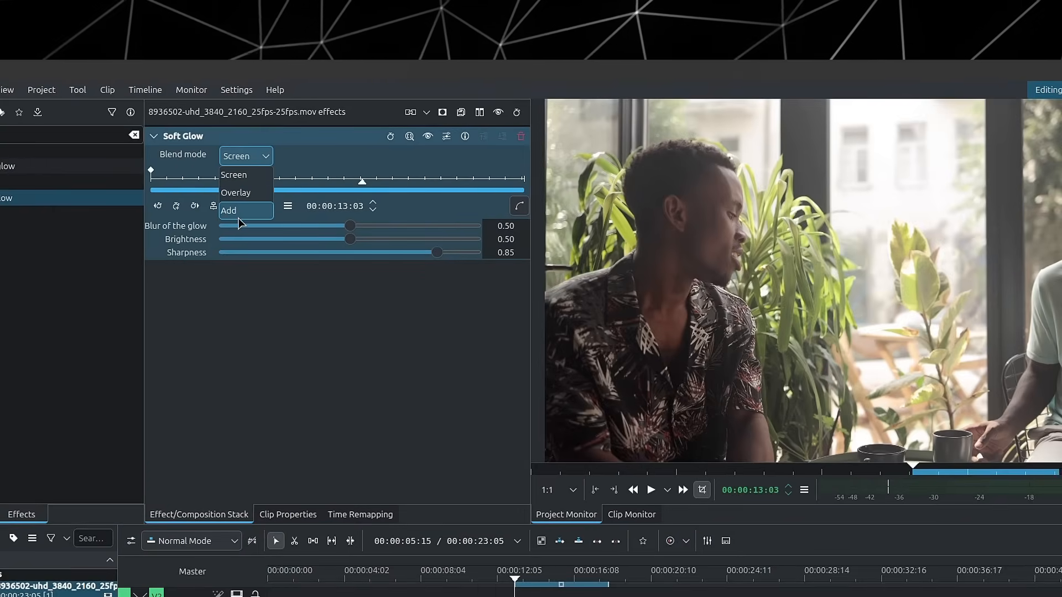
mouse_move(245, 174)
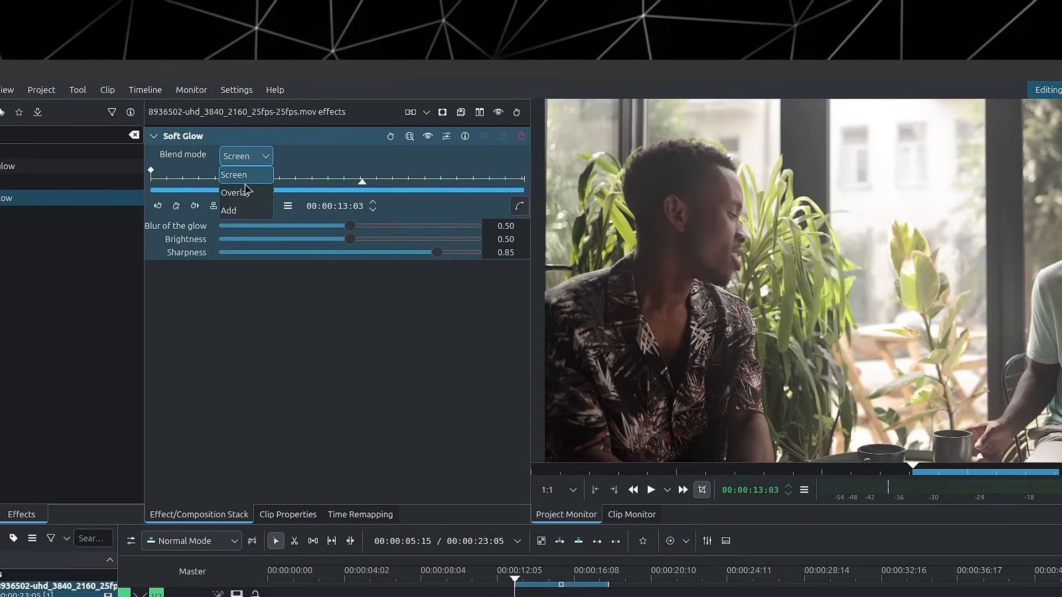
click(237, 193)
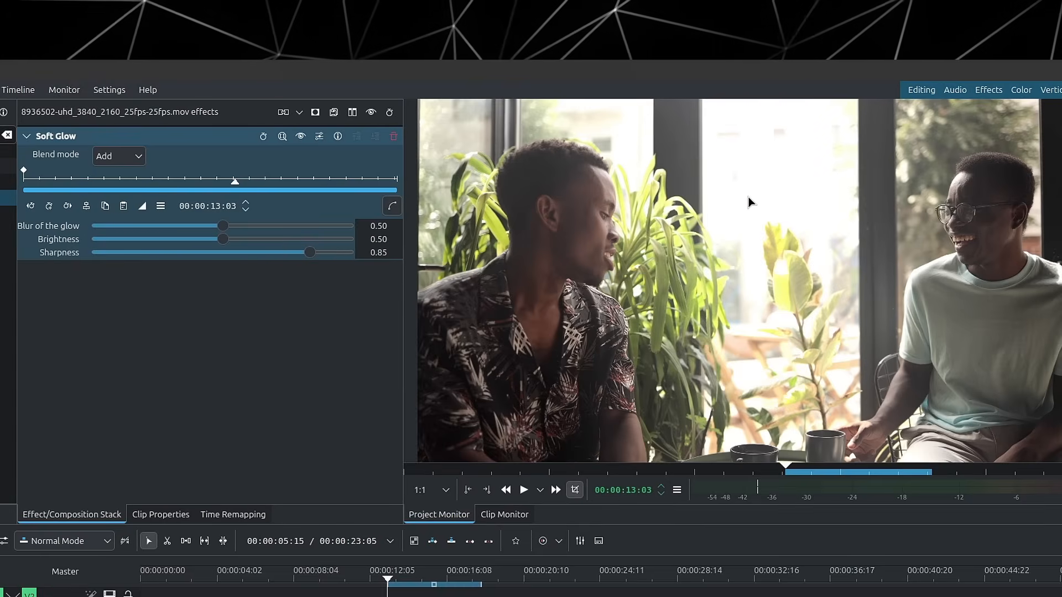
click(118, 156)
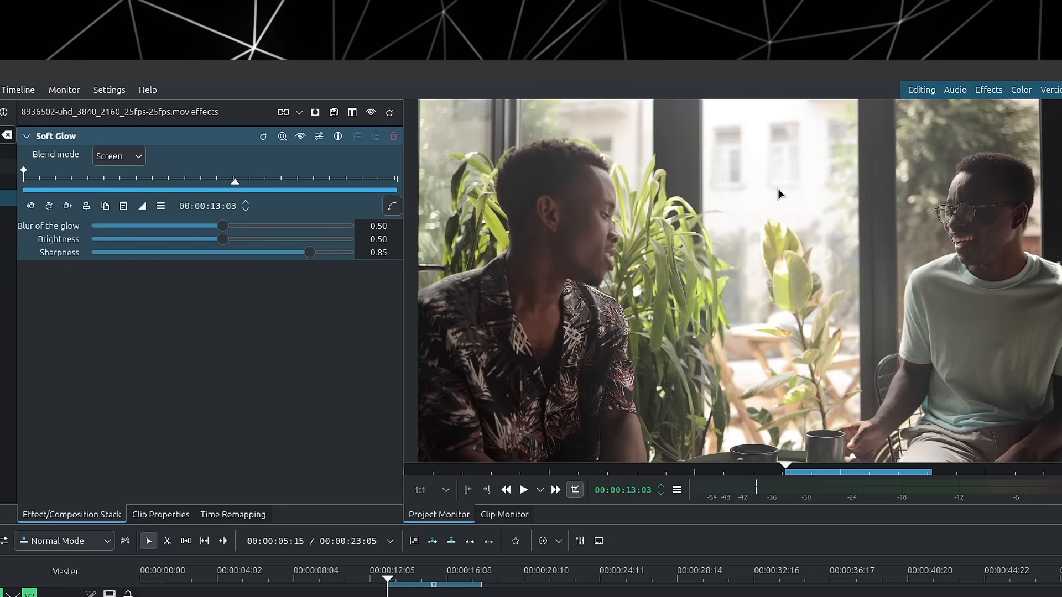
mouse_move(191, 223)
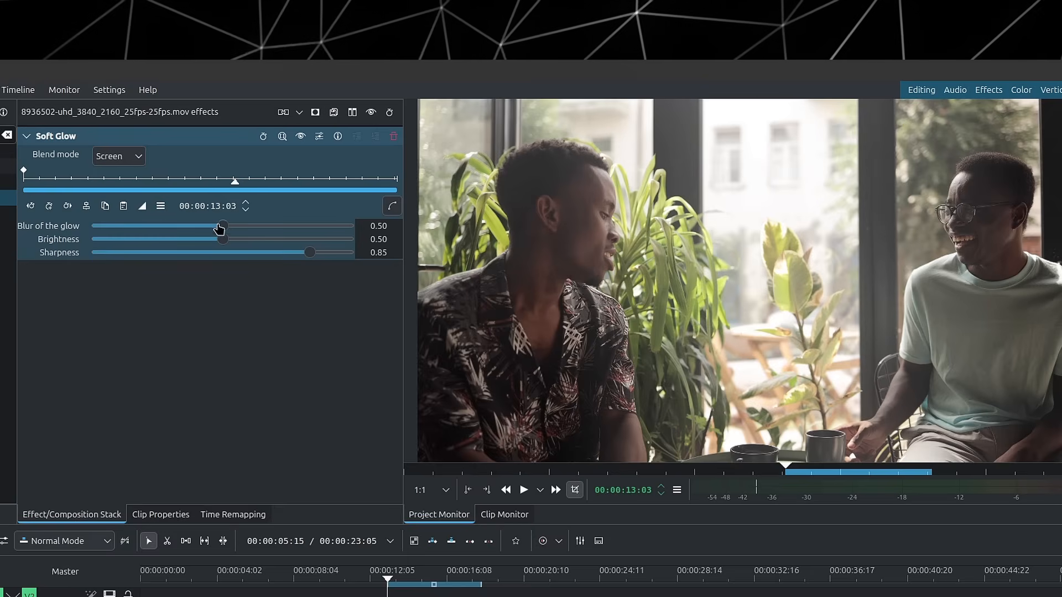
Set the Soft Glow blur to 0.31 and brightness to 0.54.
drag(222, 227, 126, 228)
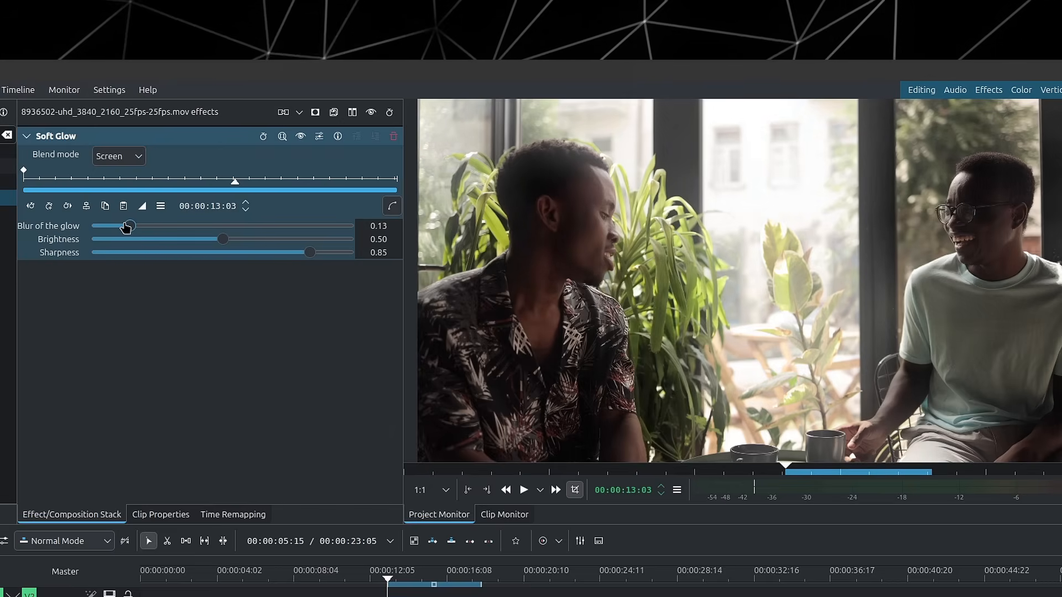
drag(129, 226, 119, 226)
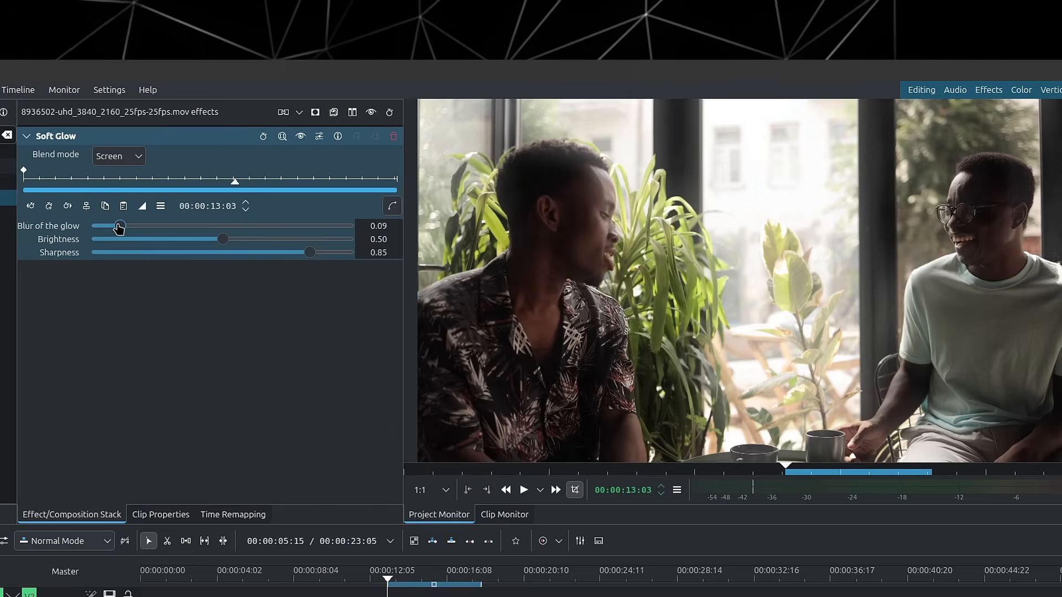
drag(118, 226, 278, 225)
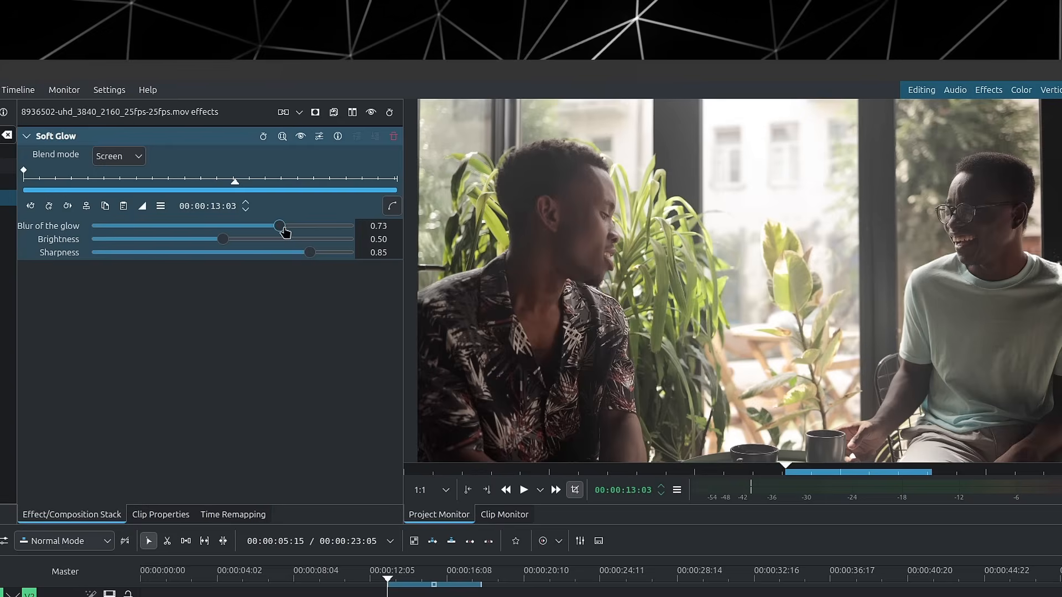
drag(278, 226, 176, 225)
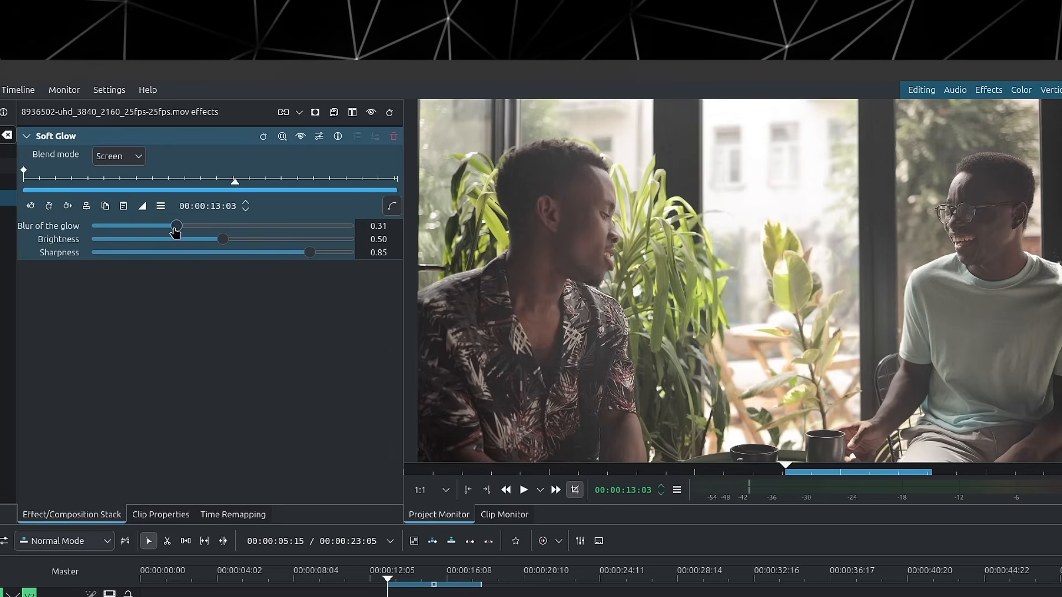
drag(222, 239, 194, 239)
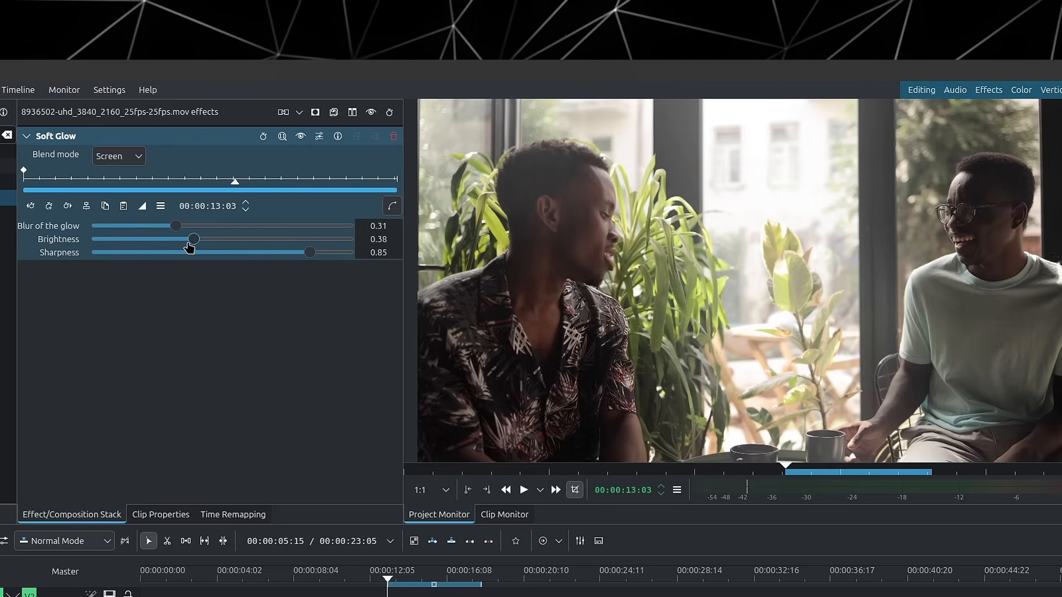
drag(195, 239, 246, 239)
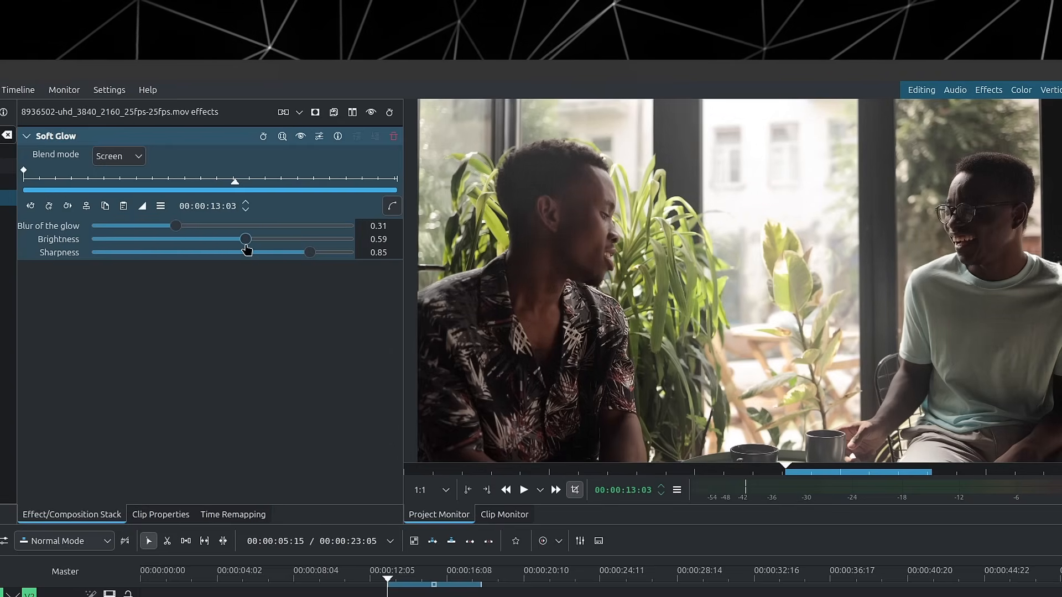
drag(244, 239, 231, 239)
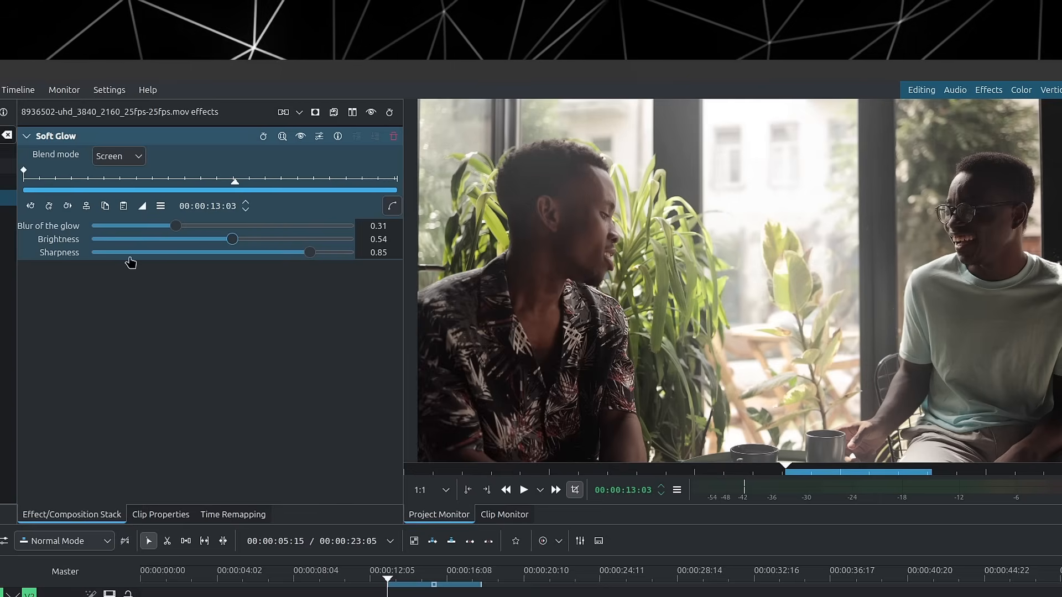
mouse_move(152, 262)
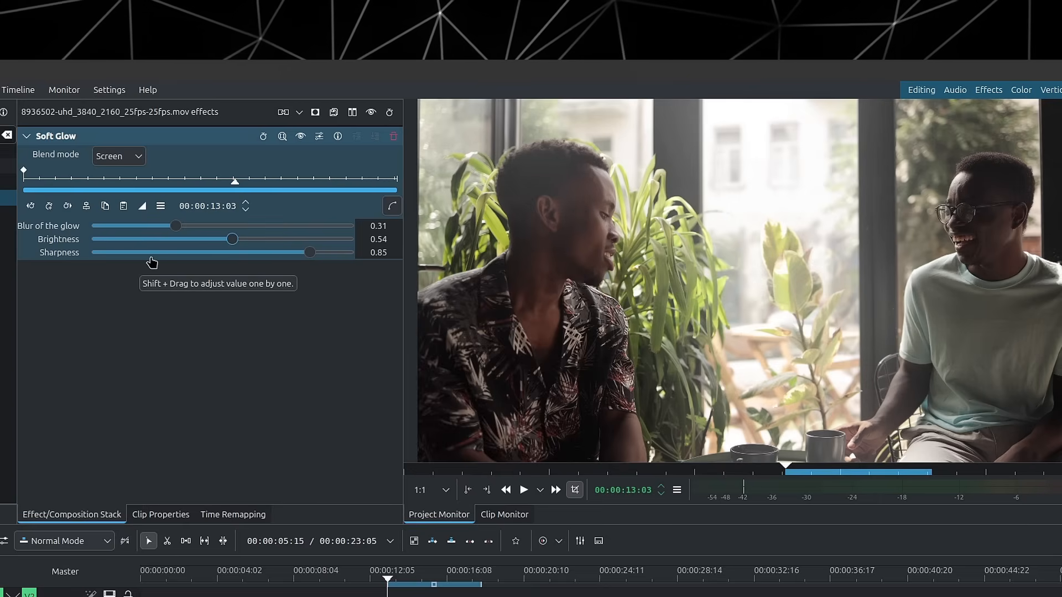
mouse_move(267, 248)
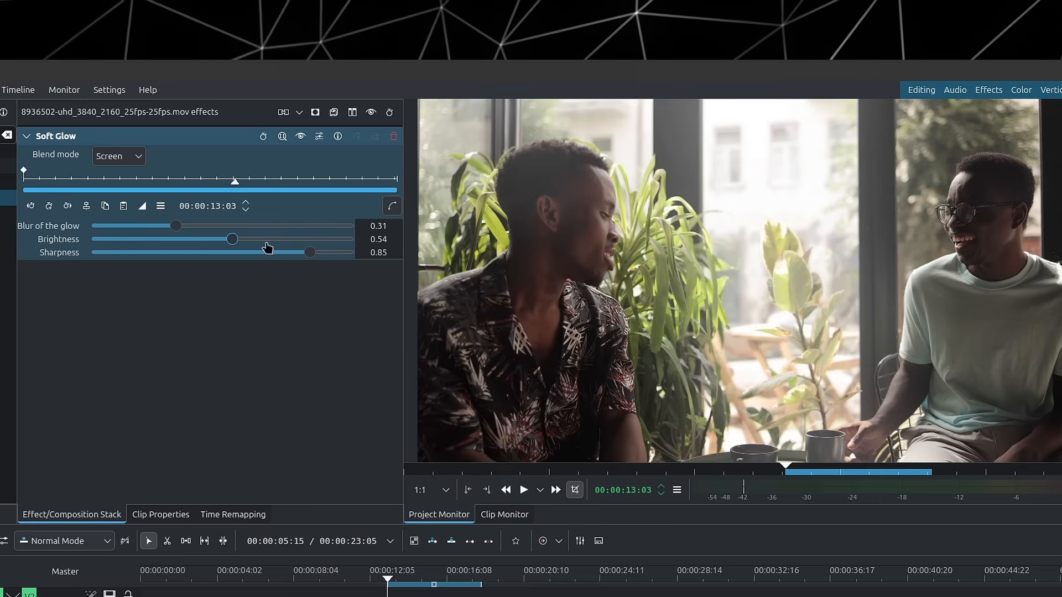
Set the Soft Glow sharpness to about 0.76.
drag(310, 252, 158, 252)
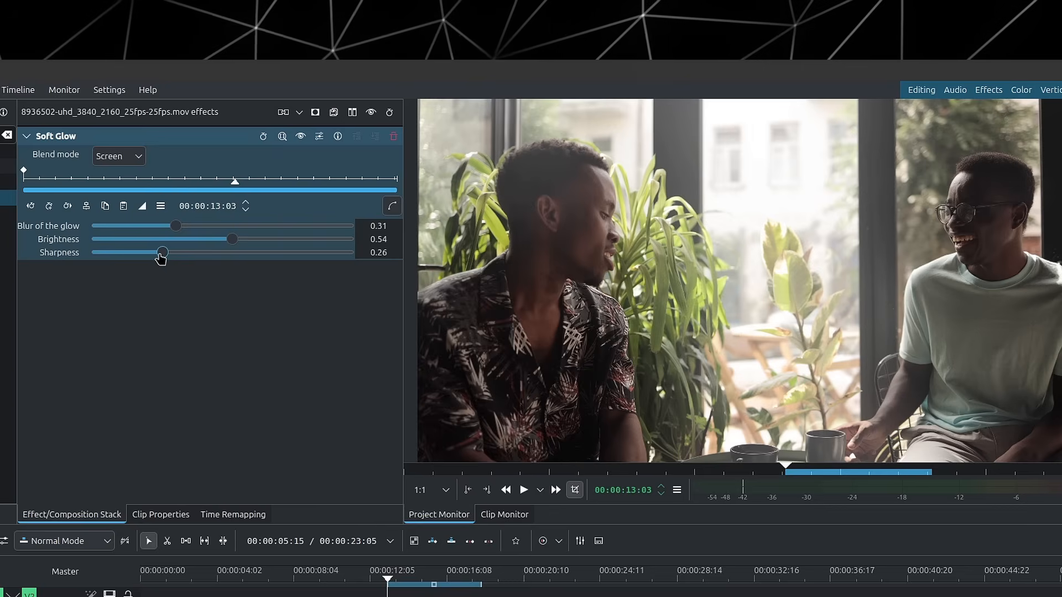
drag(160, 252, 201, 253)
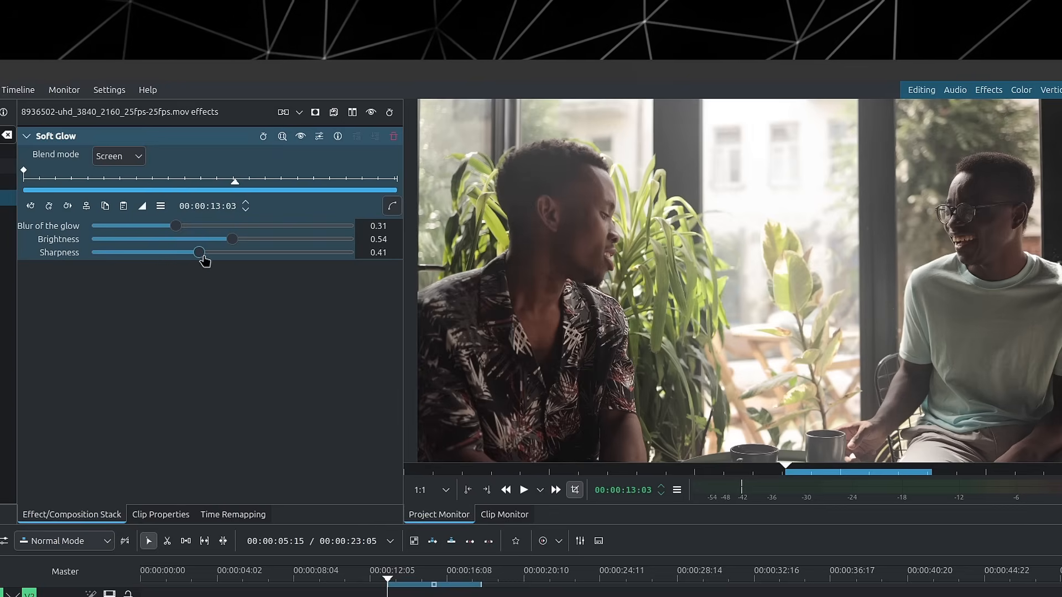
drag(201, 252, 338, 252)
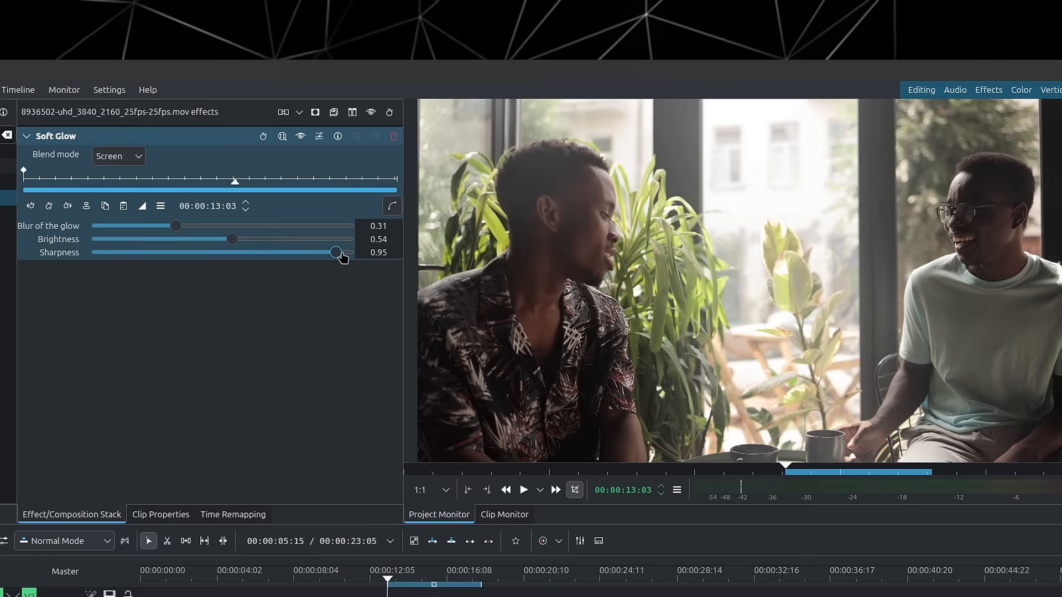
drag(336, 252, 288, 252)
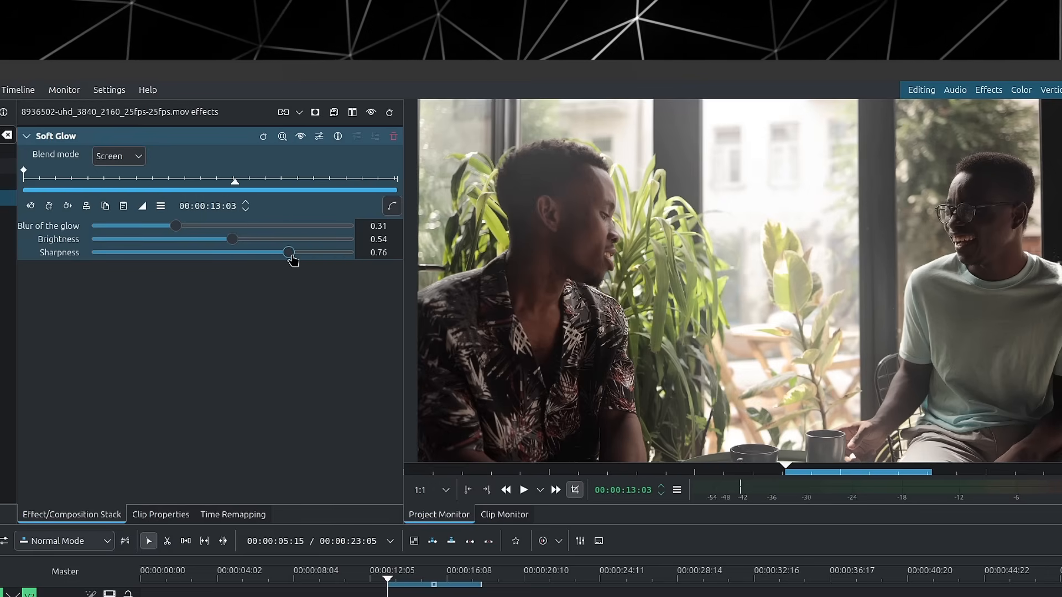